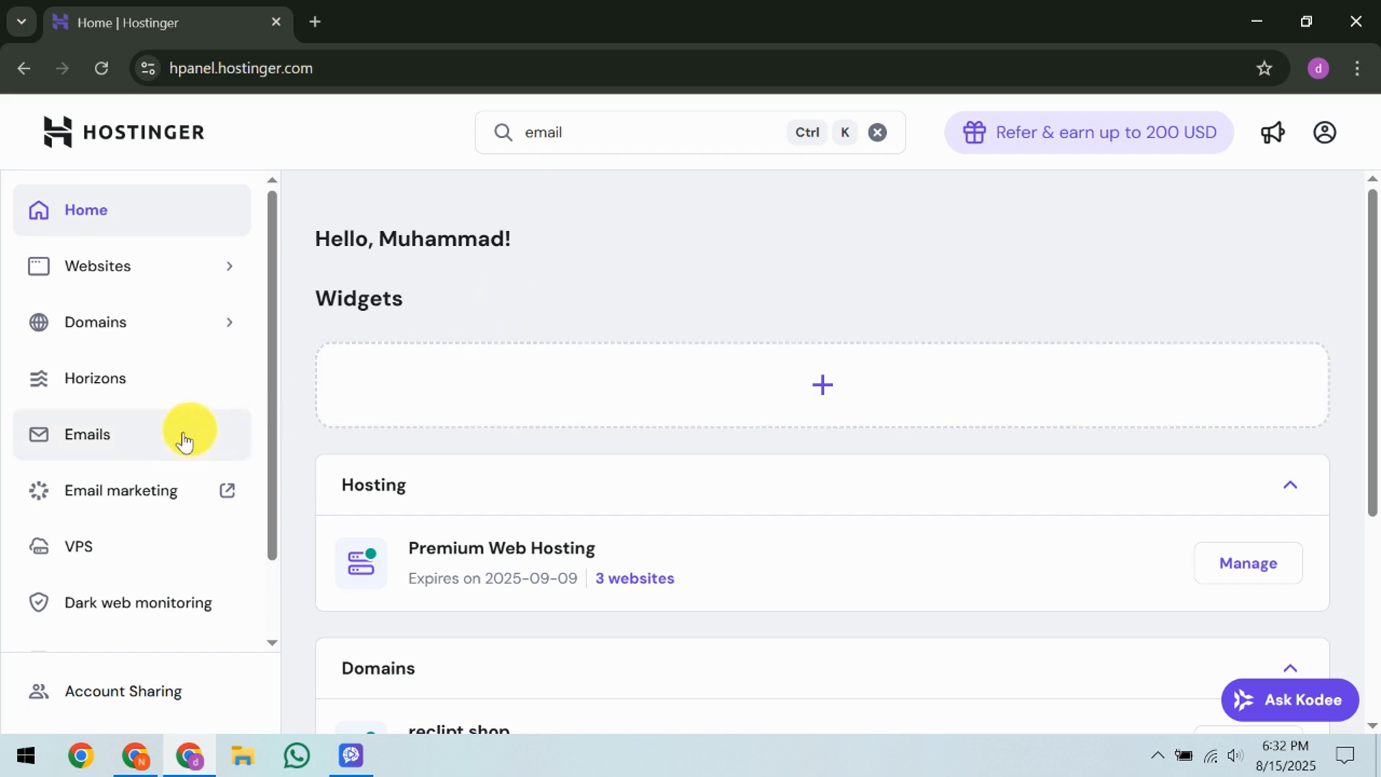
{"action": "left_click", "coordinate": [86, 433]}
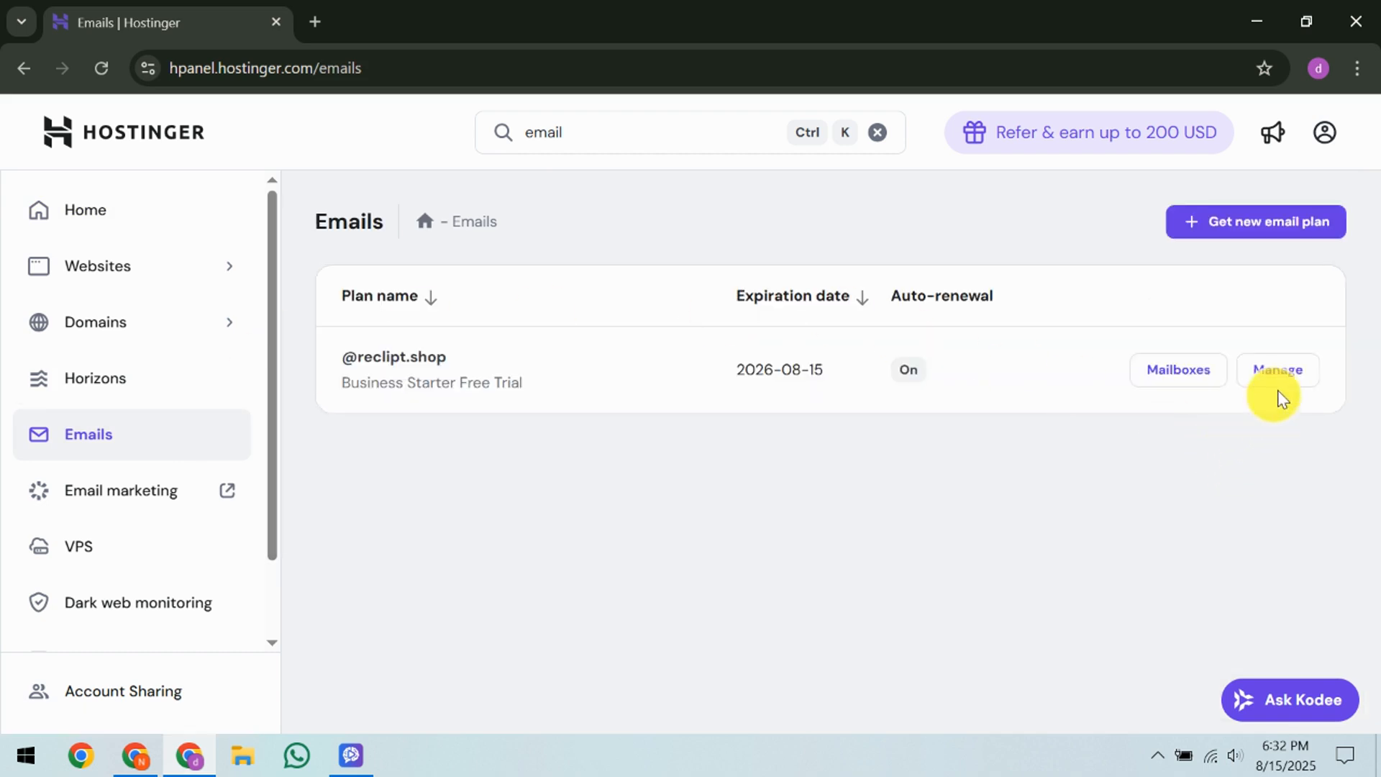
{"action": "left_click", "coordinate": [1276, 369]}
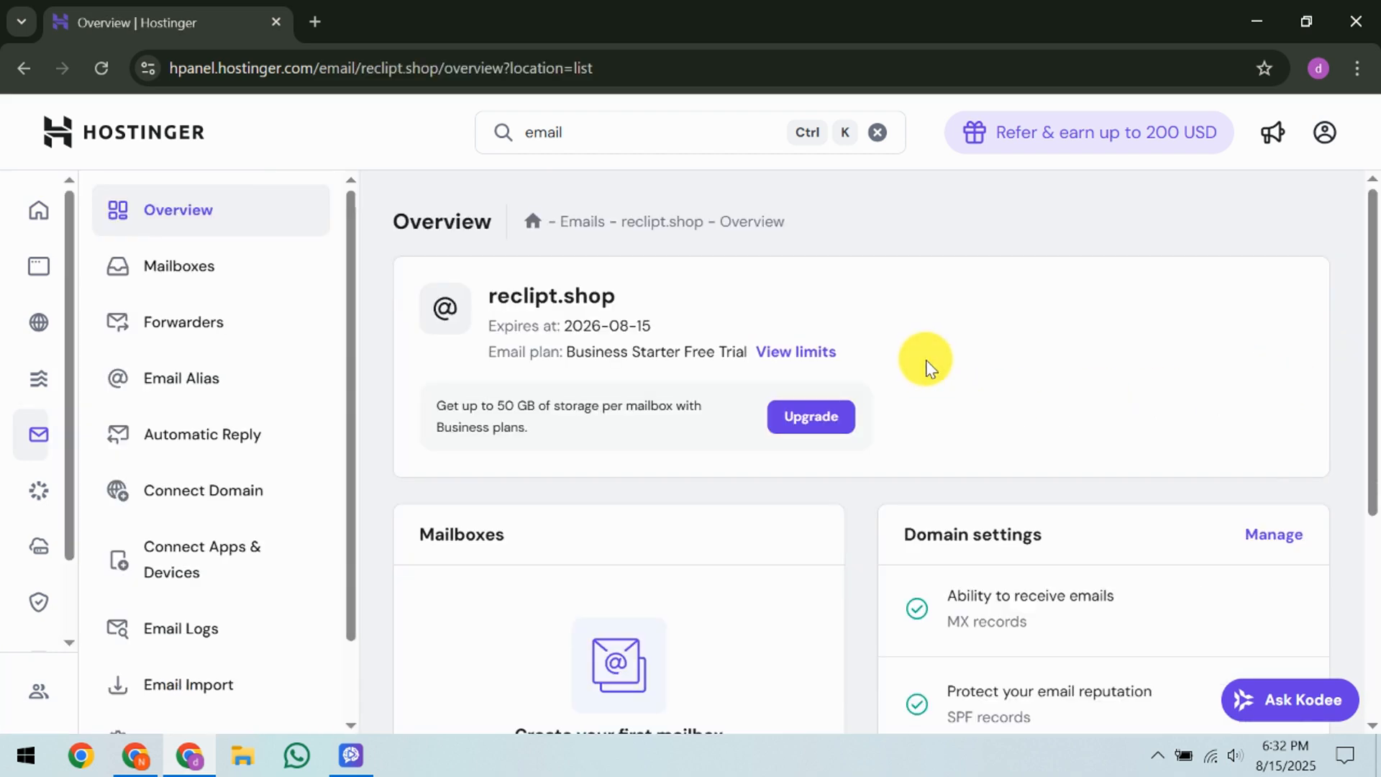
{"action": "mouse_move", "coordinate": [857, 317]}
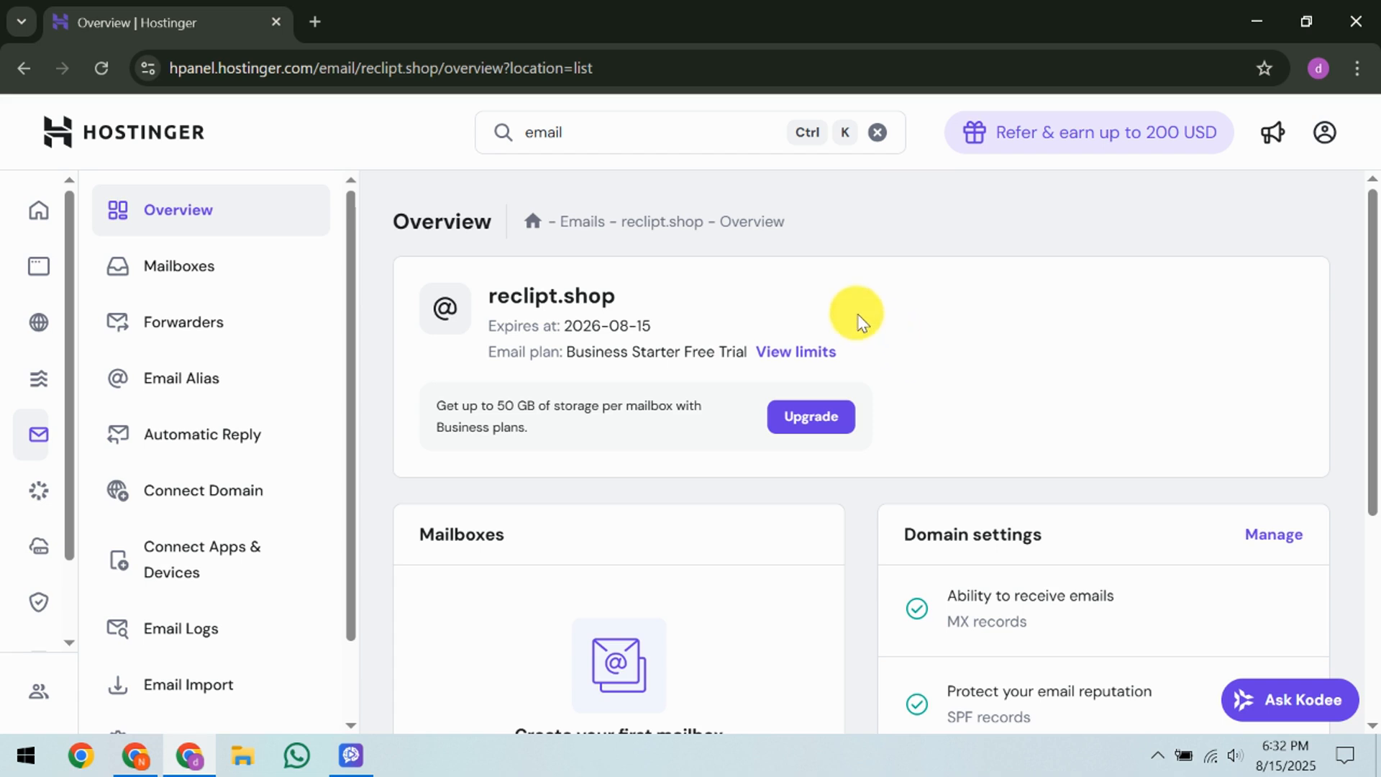
{"action": "mouse_move", "coordinate": [890, 336]}
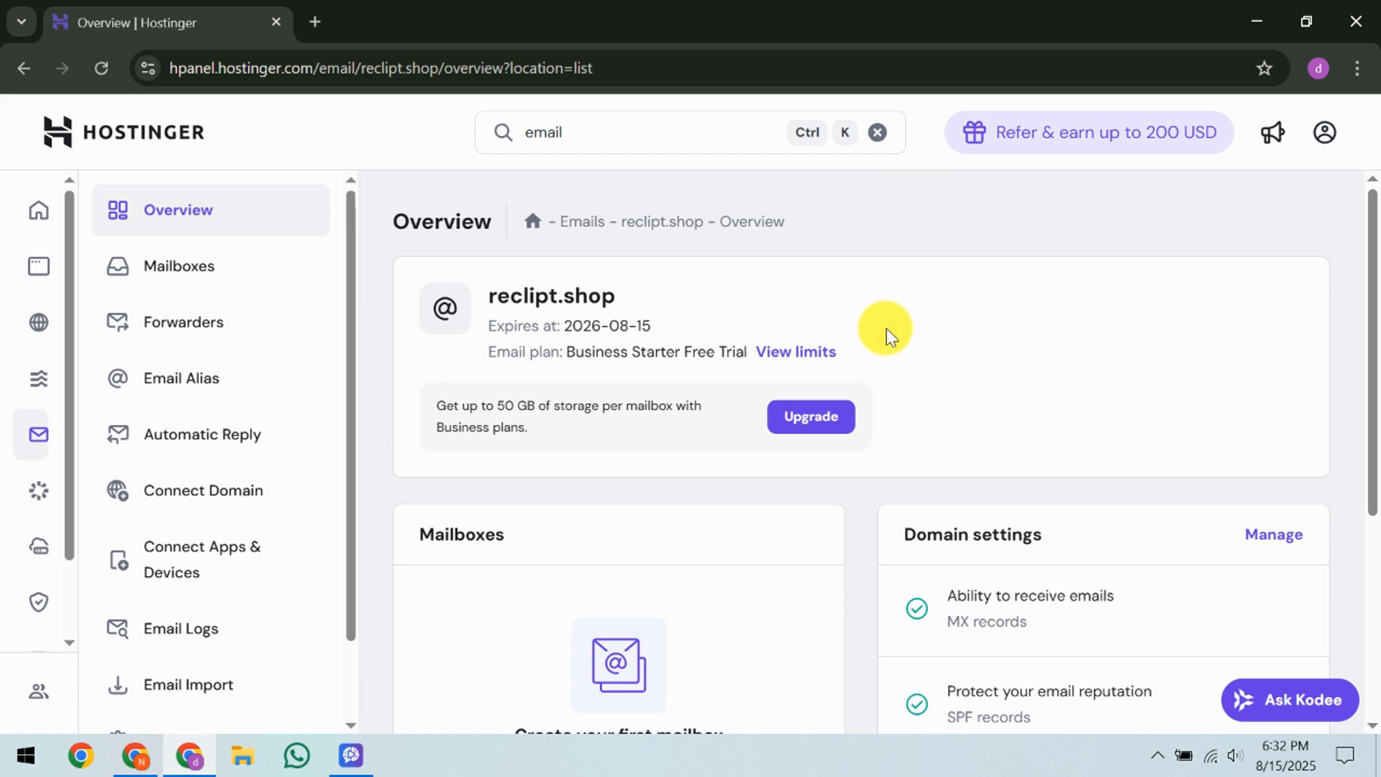
{"action": "mouse_move", "coordinate": [848, 322]}
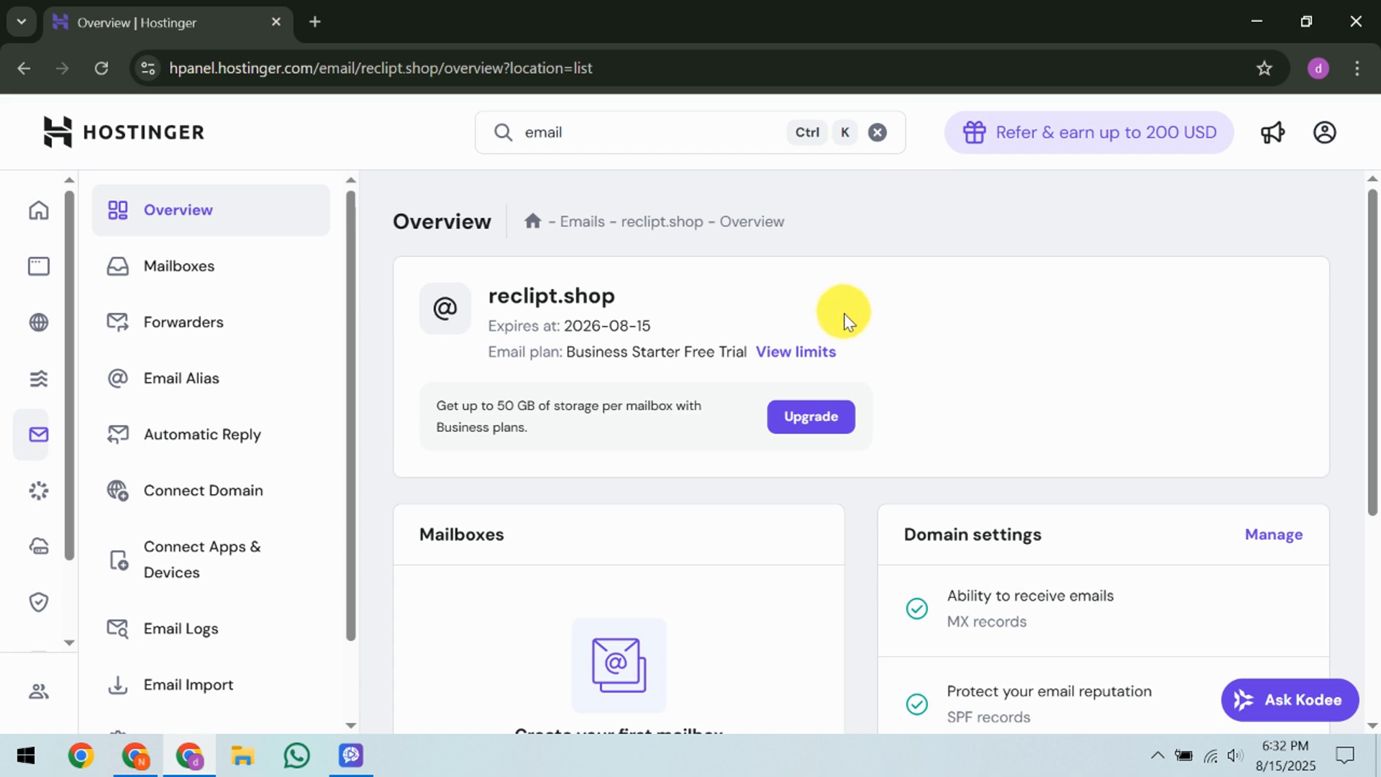
{"action": "mouse_move", "coordinate": [500, 385]}
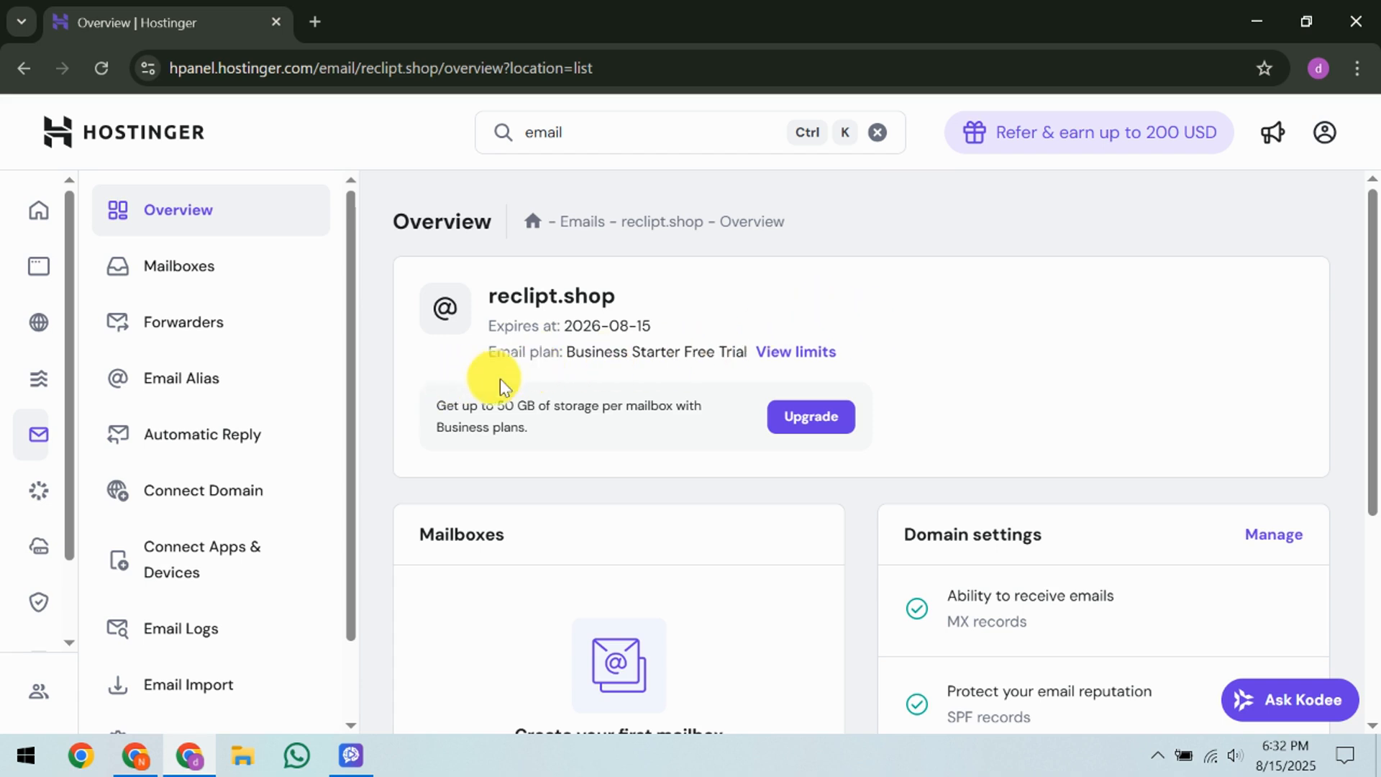
{"action": "mouse_move", "coordinate": [387, 278]}
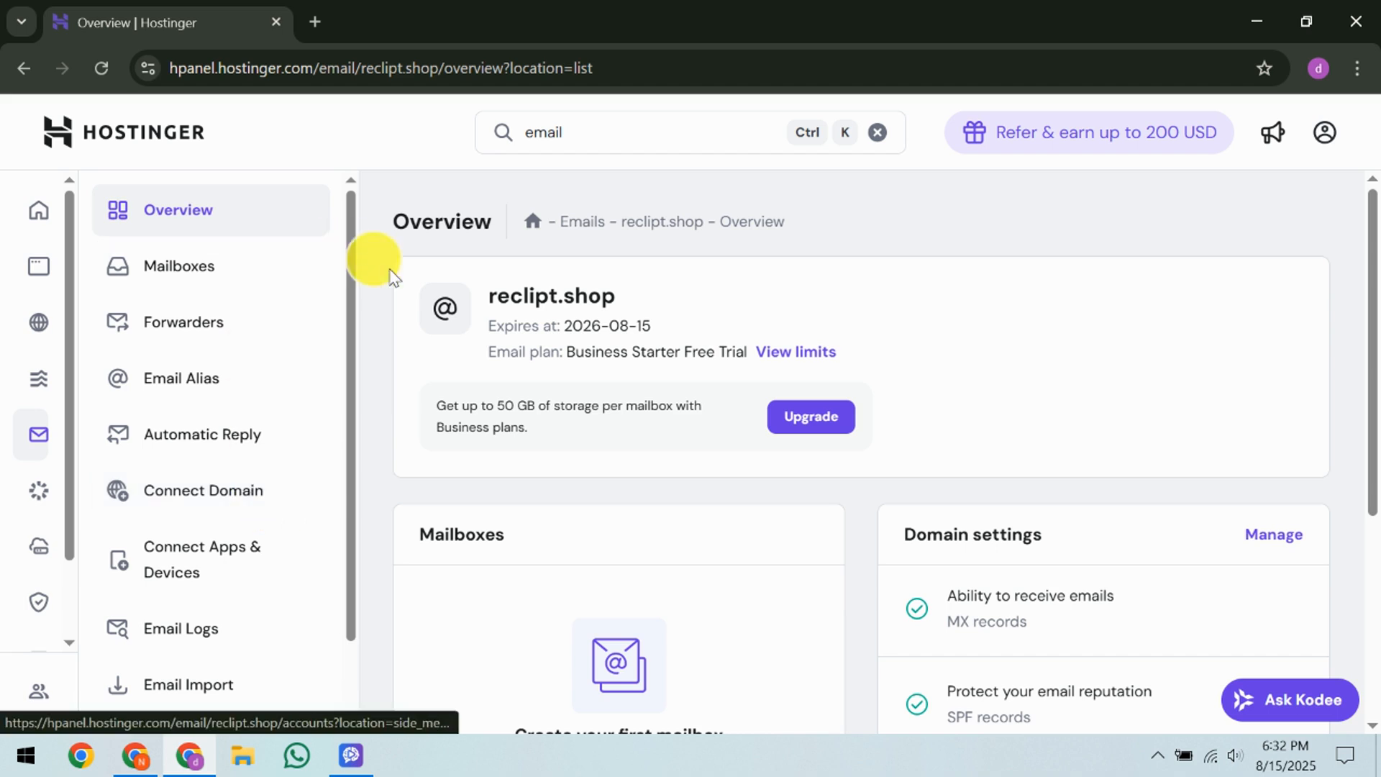
{"action": "mouse_move", "coordinate": [168, 503]}
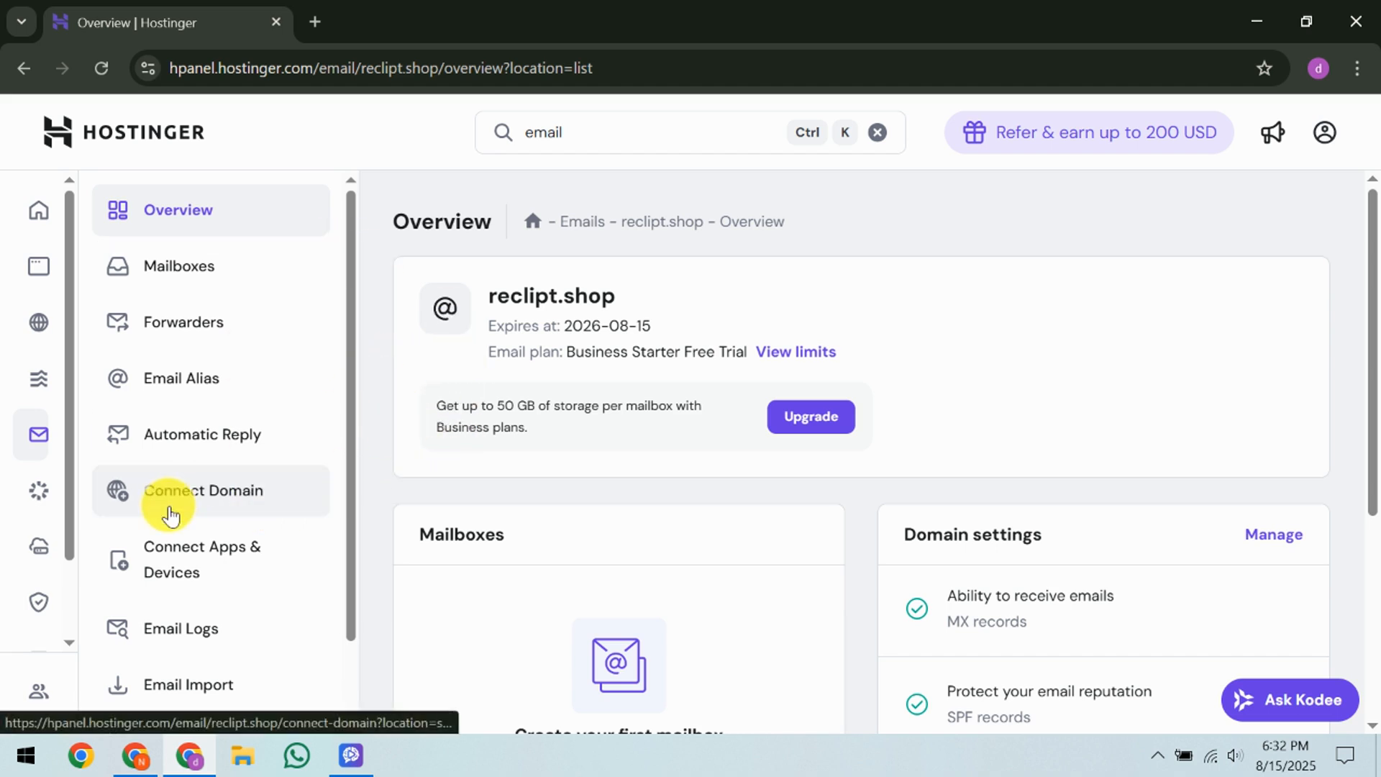
- Open Connect Domain to see MX, SPF and DKIM records connected for reclipt.shop
{"action": "left_click", "coordinate": [207, 490]}
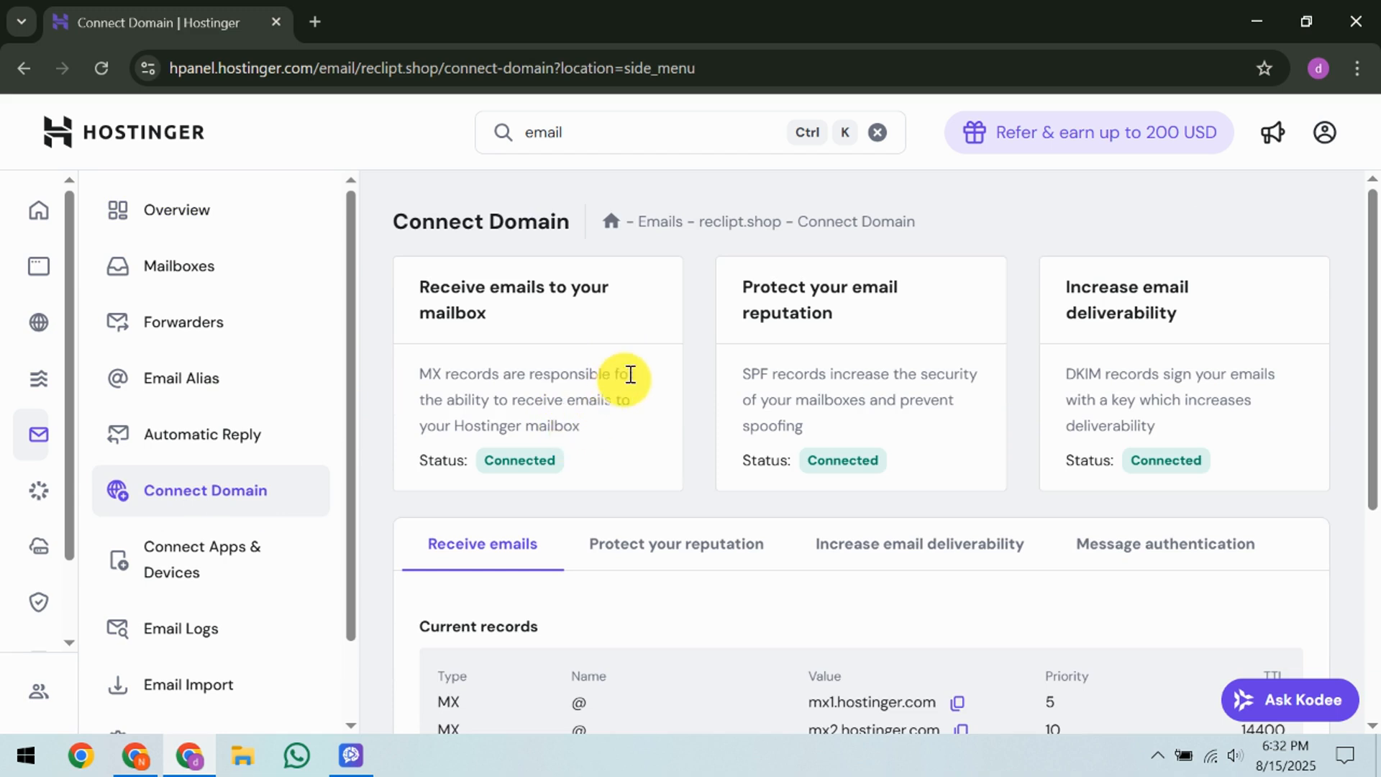
{"action": "mouse_move", "coordinate": [656, 384]}
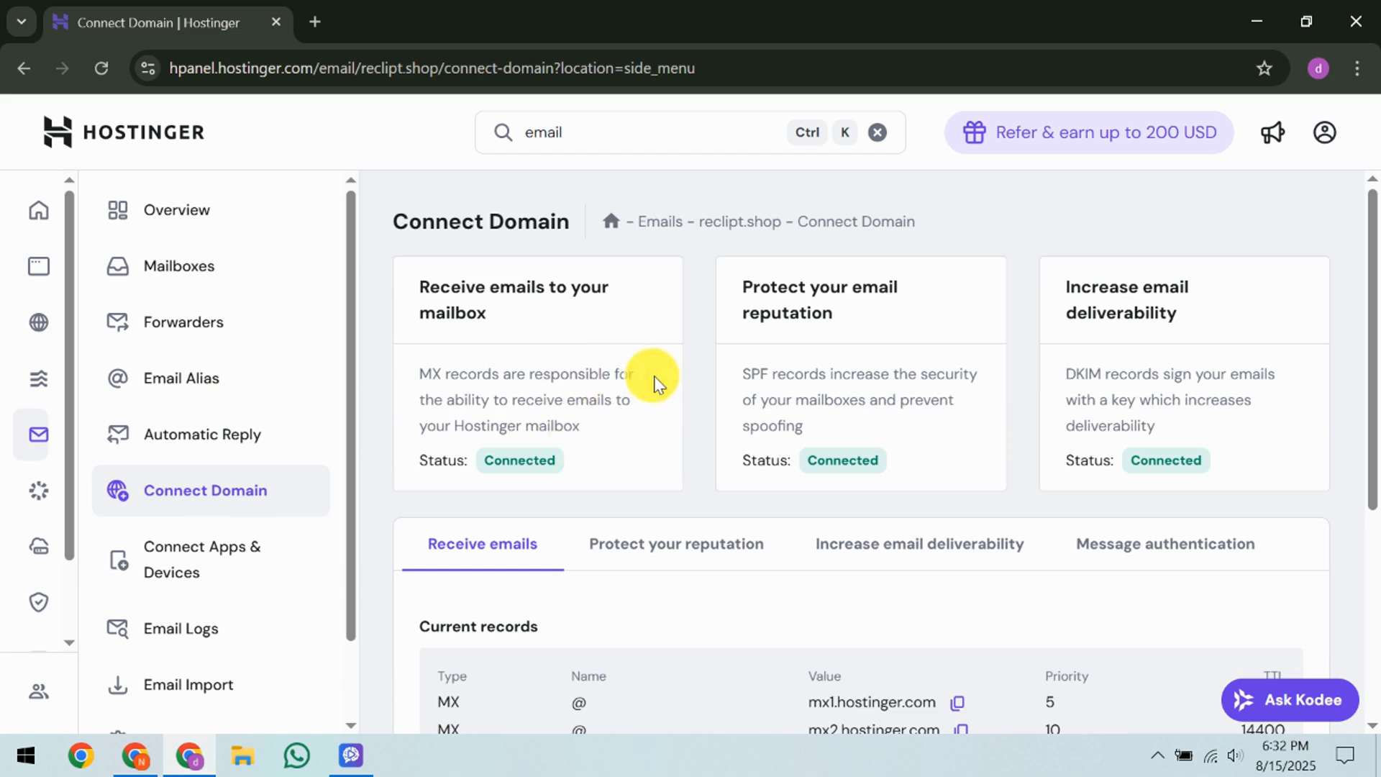
{"action": "mouse_move", "coordinate": [1113, 436]}
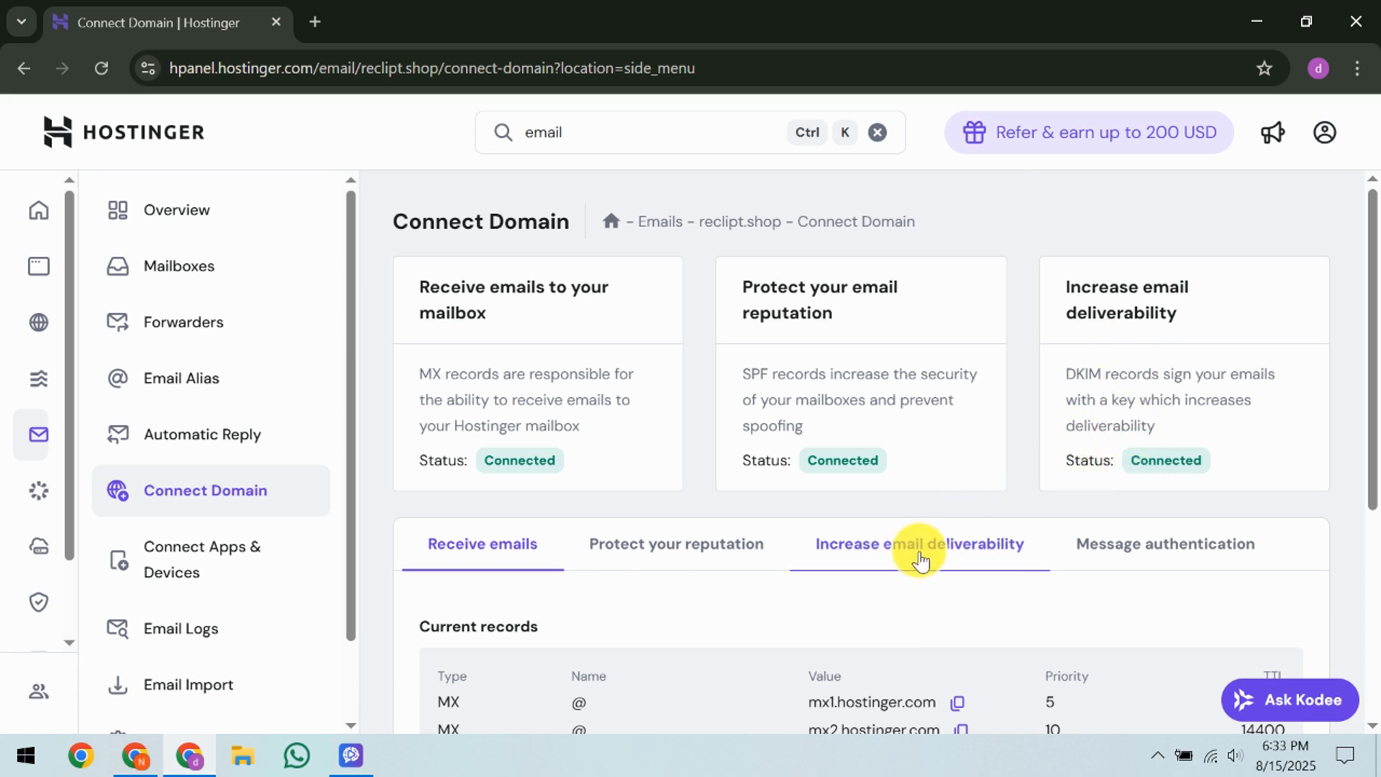
- View the current and expected DKIM CNAME records under Increase email deliverability
{"action": "left_click", "coordinate": [918, 544]}
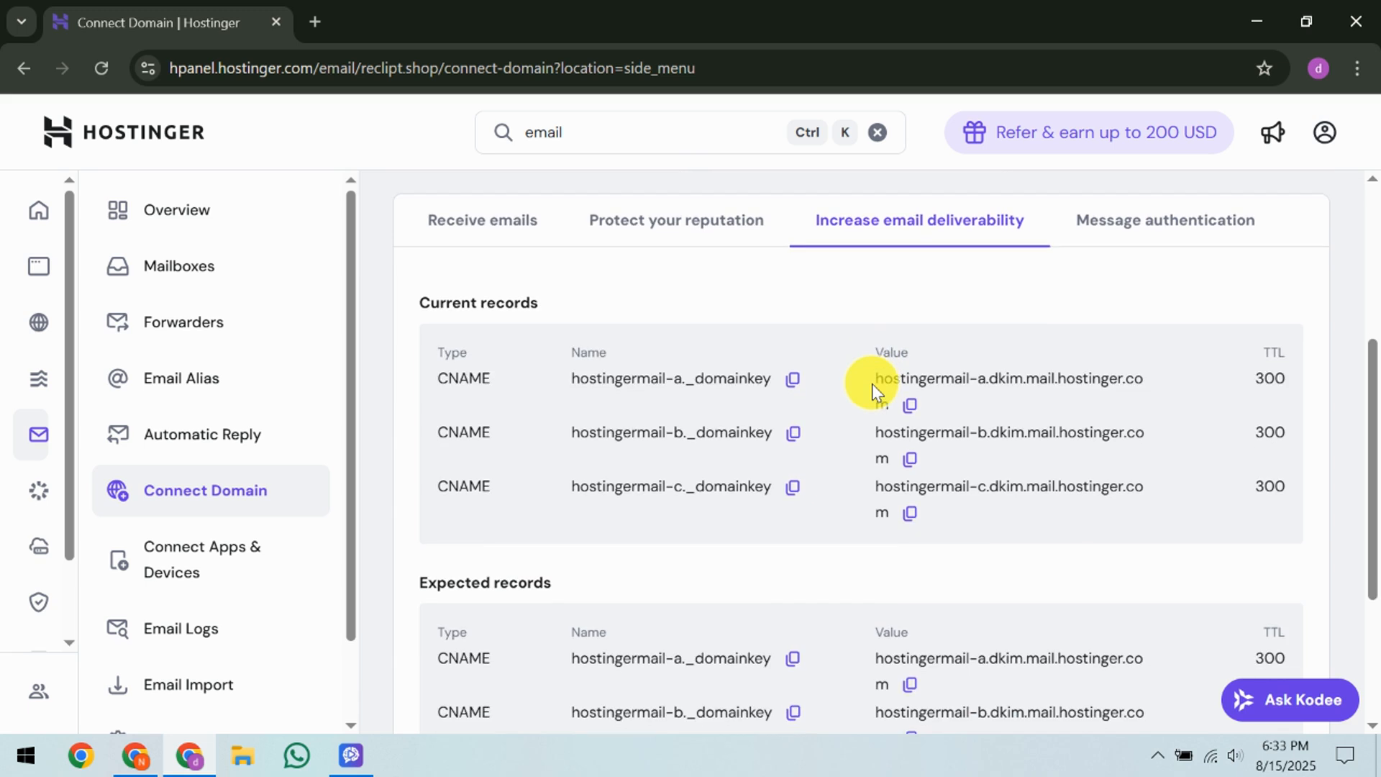
{"action": "scroll", "scroll_direction": "down", "scroll_amount": 3}
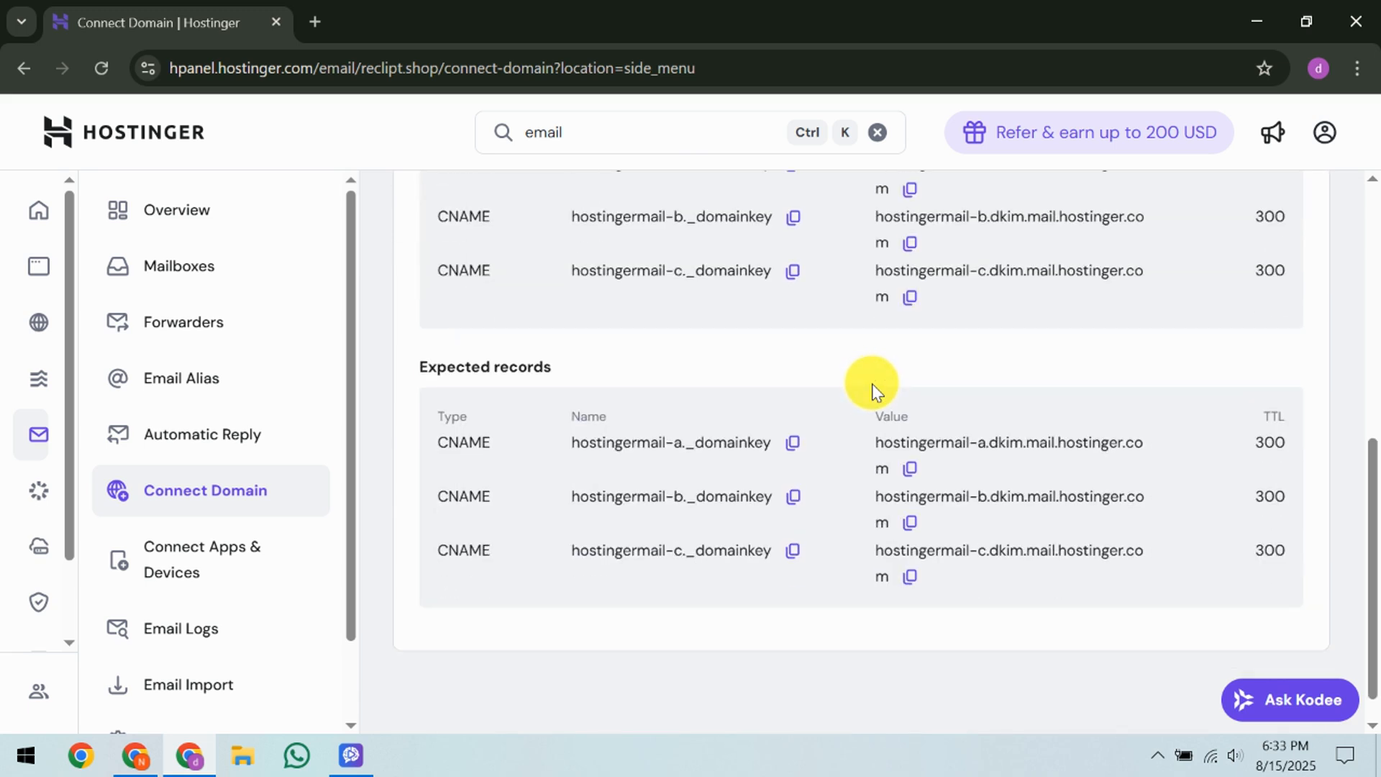
{"action": "mouse_move", "coordinate": [616, 401]}
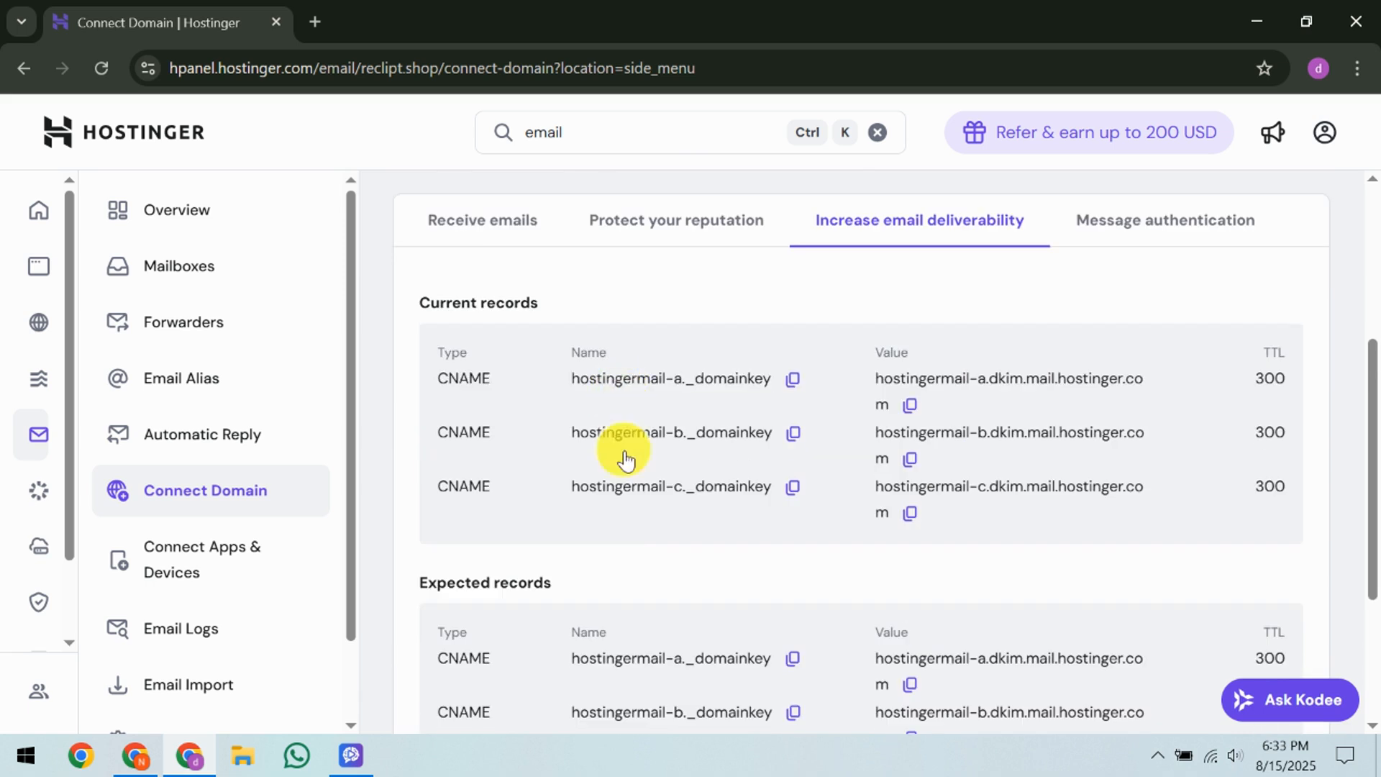
{"action": "mouse_move", "coordinate": [628, 584]}
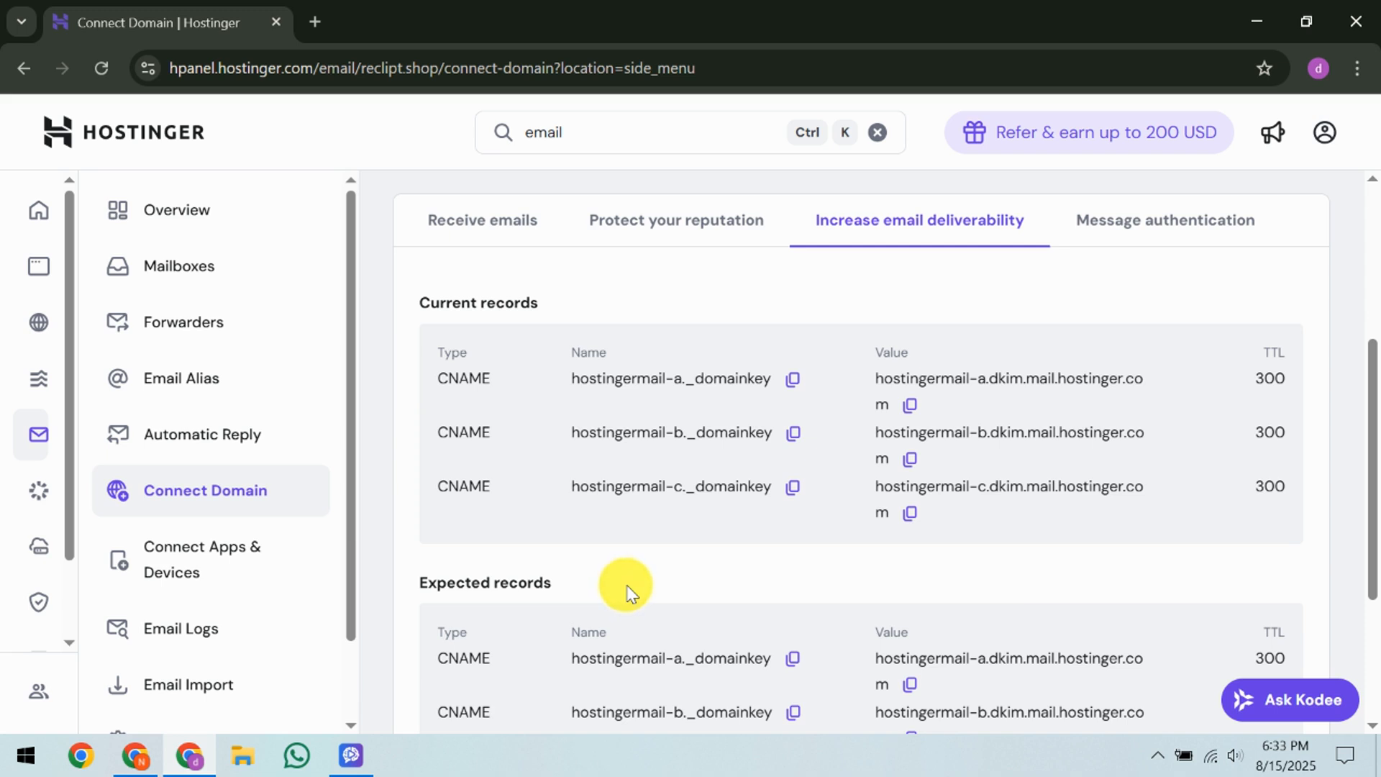
{"action": "mouse_move", "coordinate": [702, 564]}
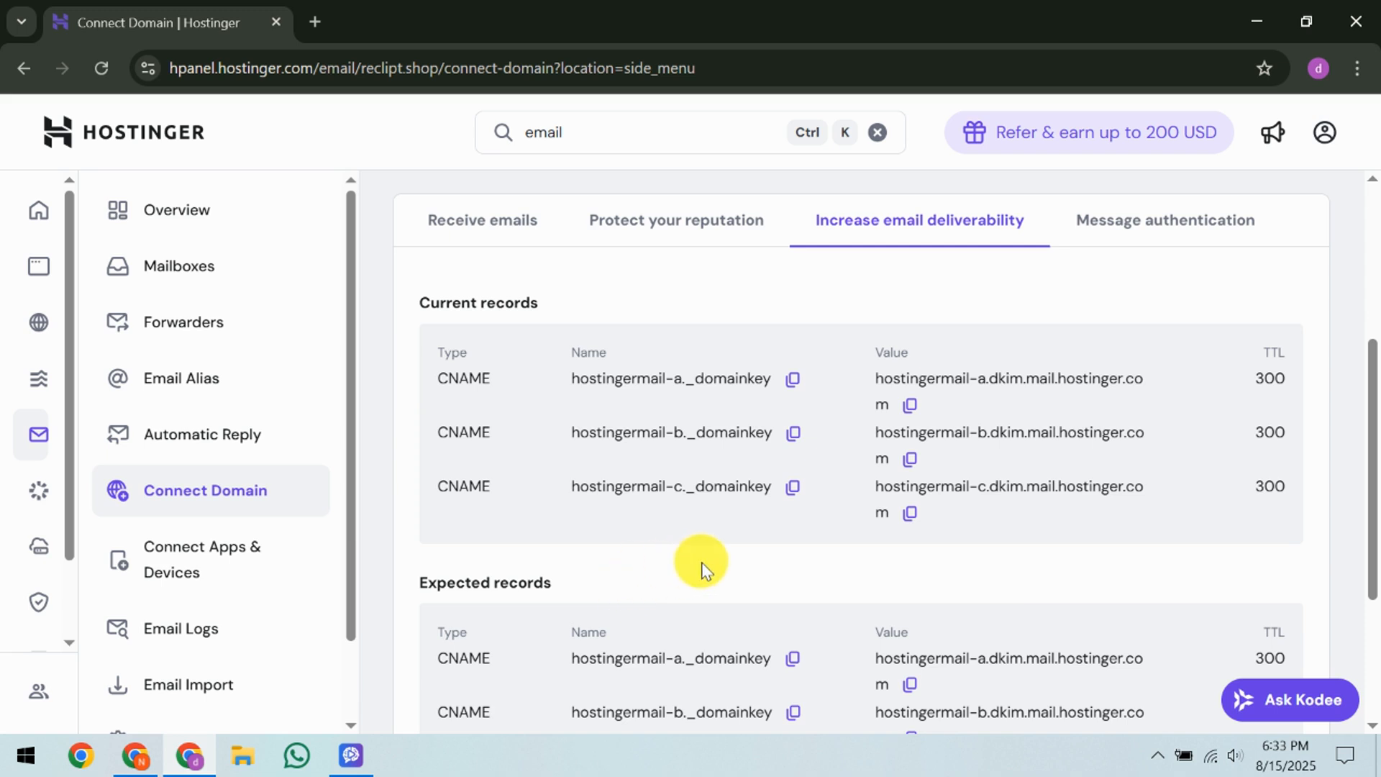
{"action": "mouse_move", "coordinate": [760, 568]}
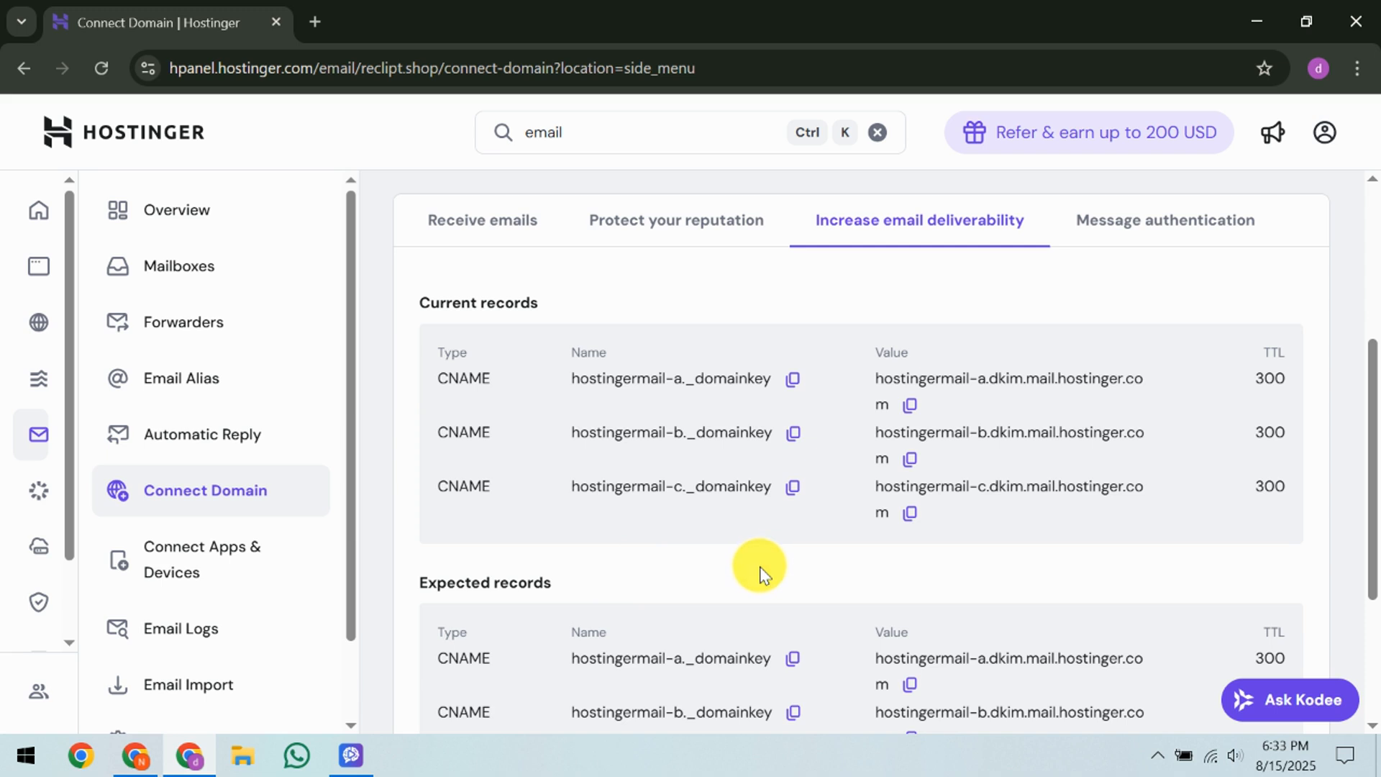